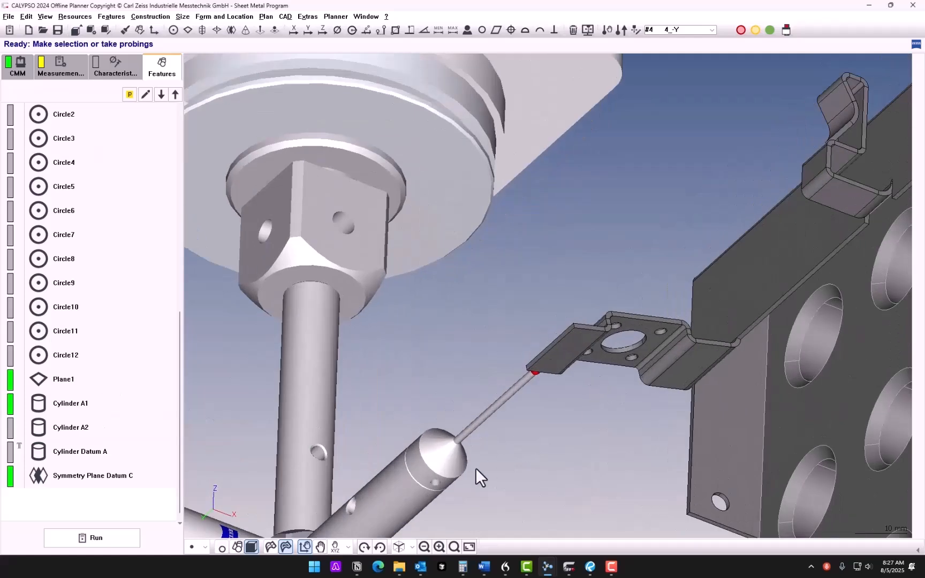
Switch from CALYPSO to the Sheet Metal part drawing in Bluebeam Revu.
click(591, 567)
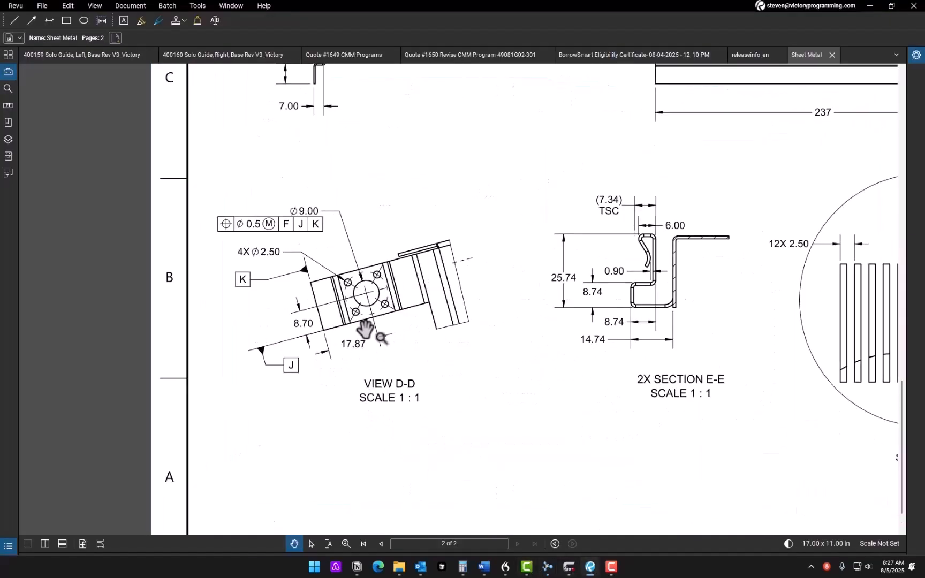
Show drawing sheet 1 with the datum F profile callout and 15° bent tab.
scroll(down, 3)
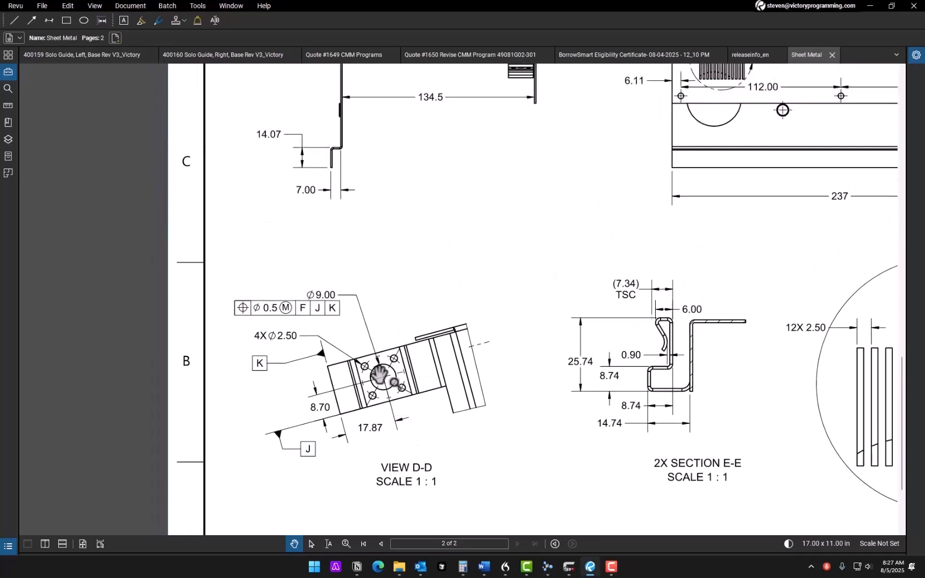
click(381, 544)
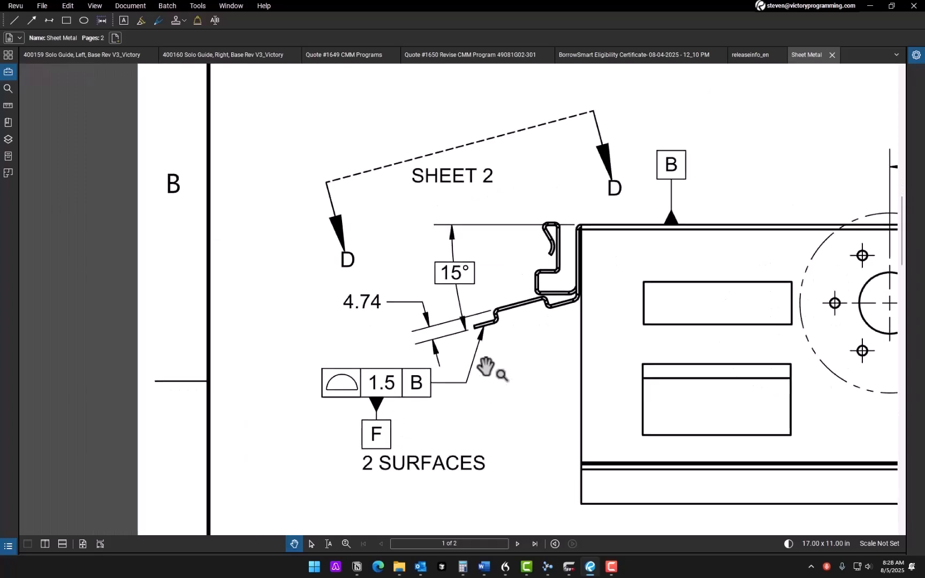
mouse_move(395, 449)
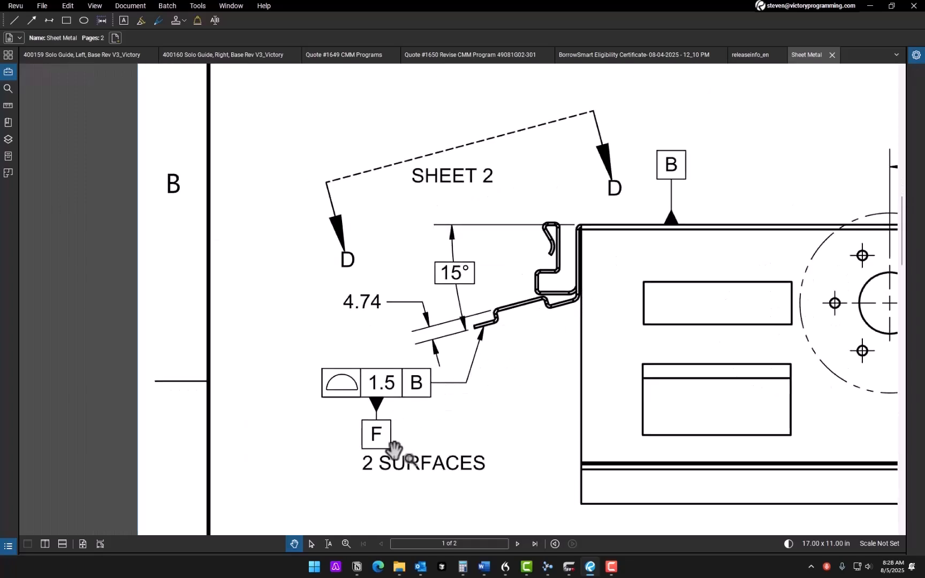
mouse_move(369, 413)
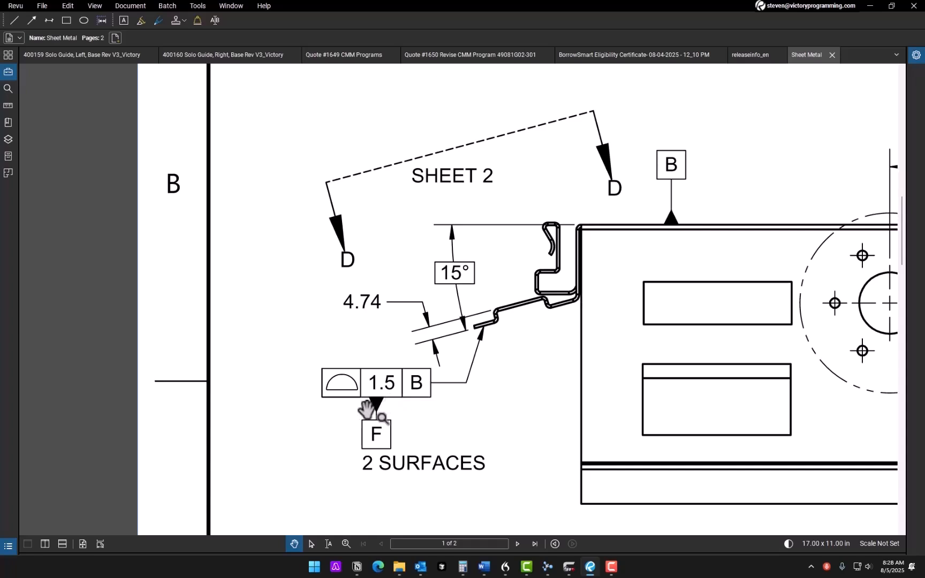
mouse_move(363, 383)
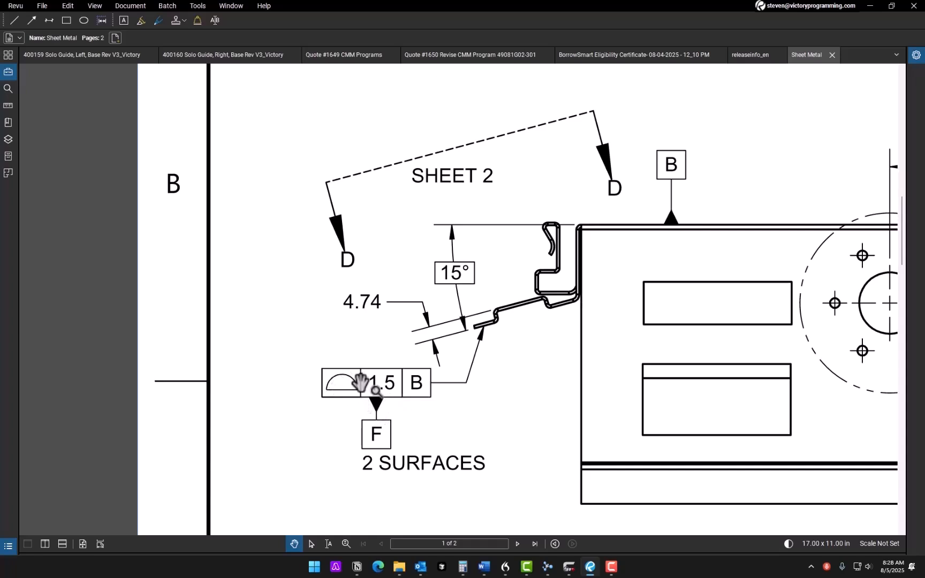
mouse_move(549, 316)
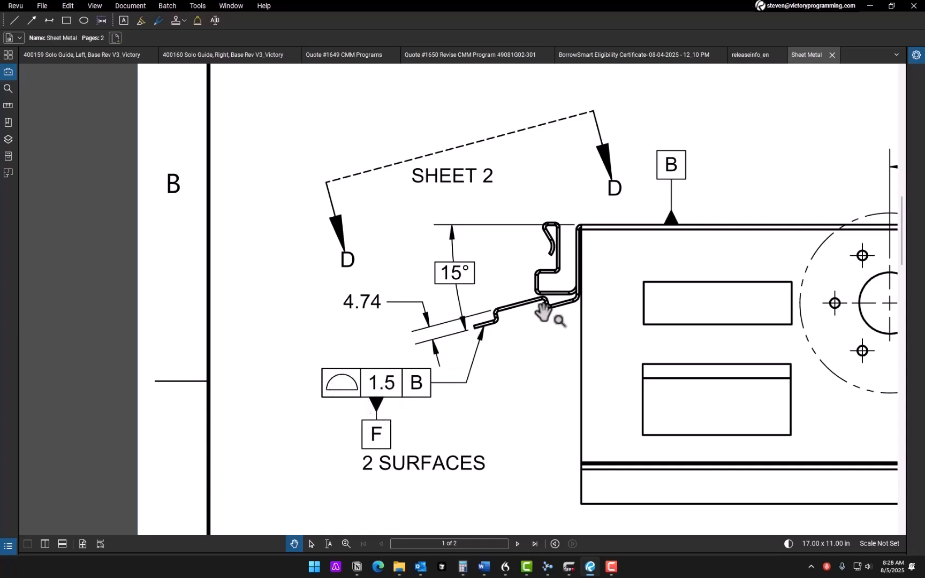
mouse_move(496, 346)
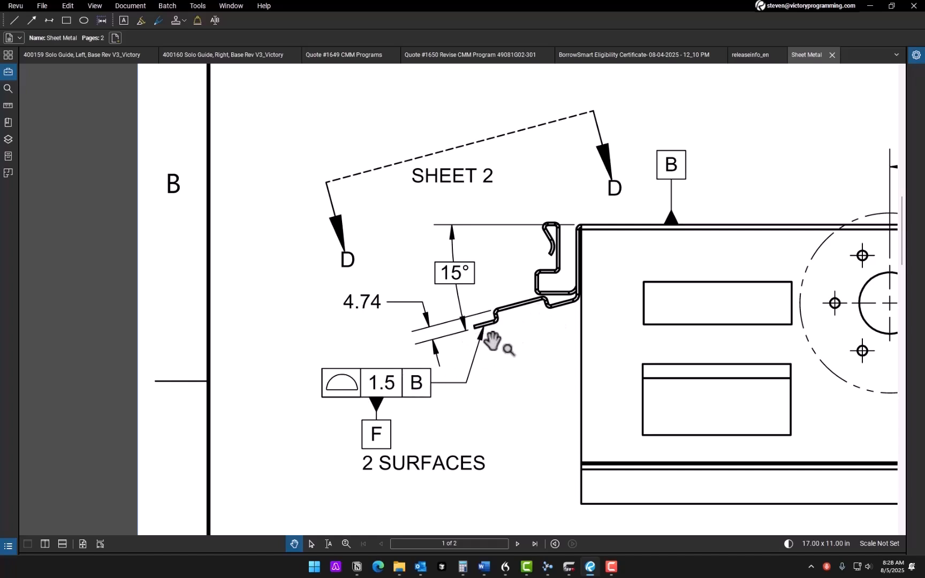
mouse_move(481, 330)
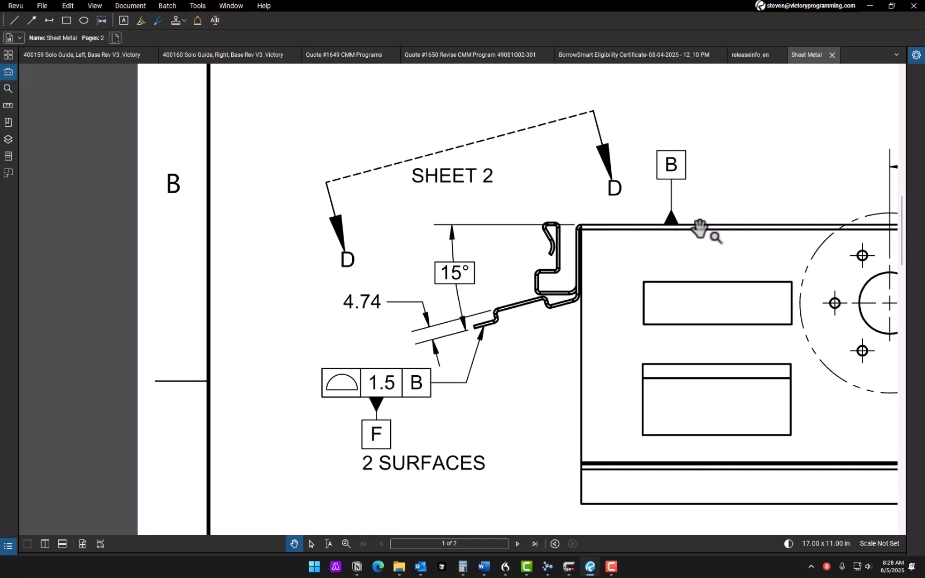
mouse_move(514, 298)
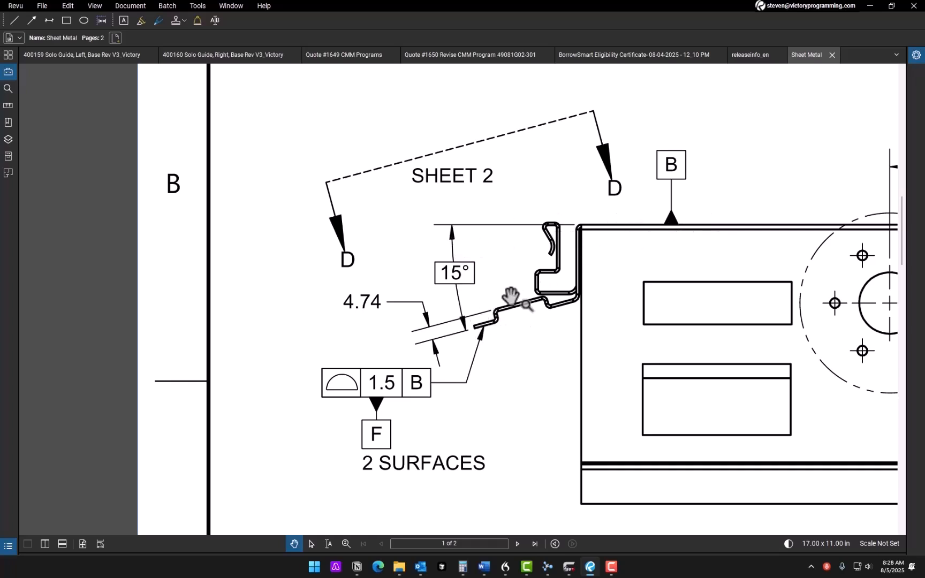
mouse_move(555, 227)
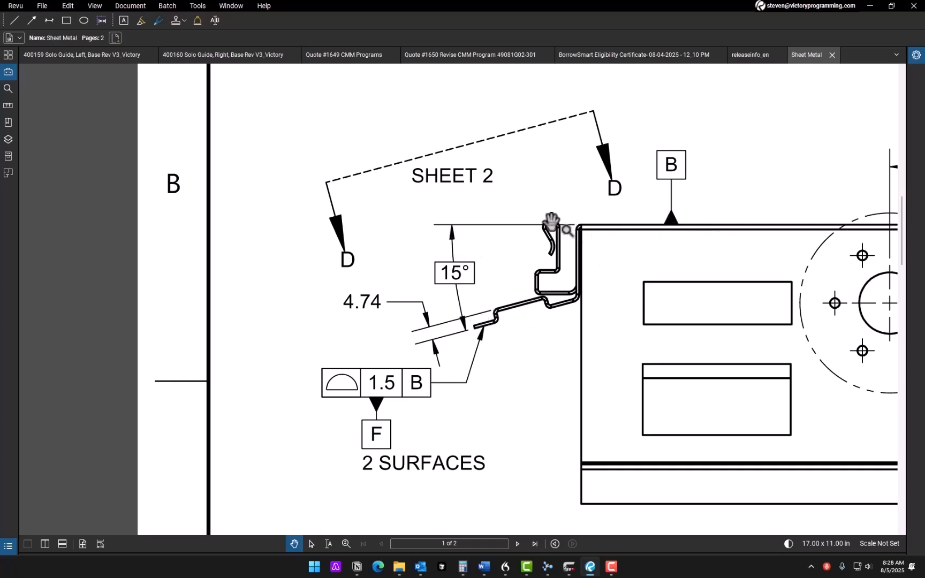
mouse_move(558, 278)
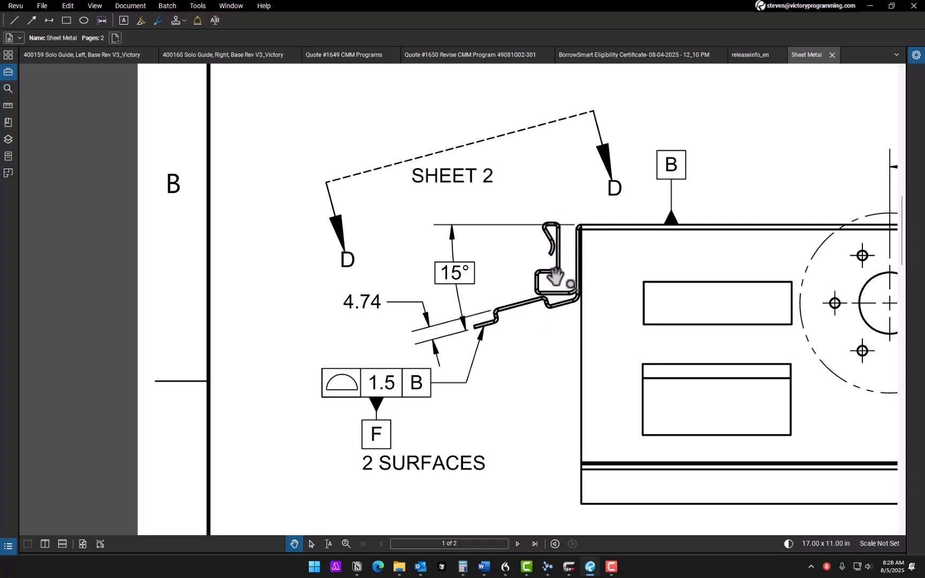
mouse_move(557, 307)
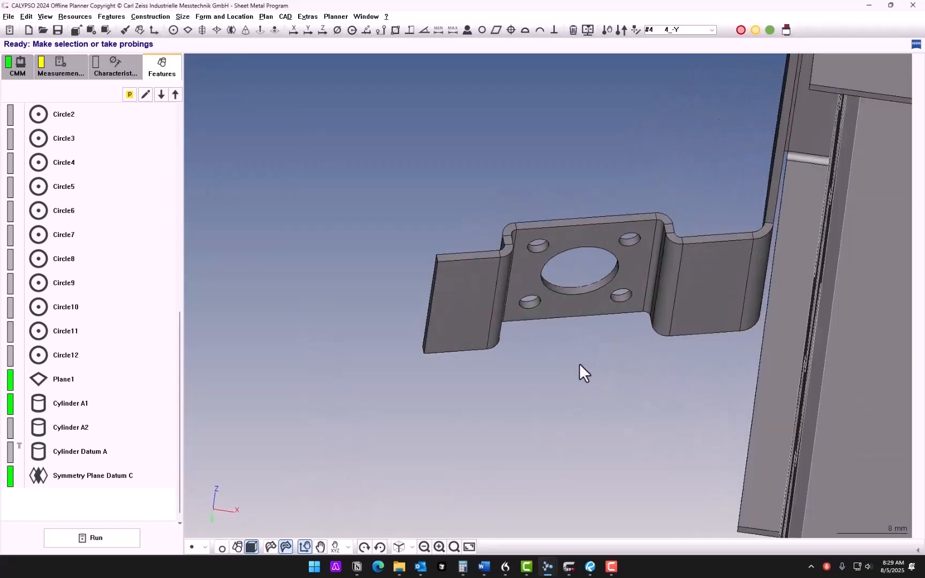
click(204, 547)
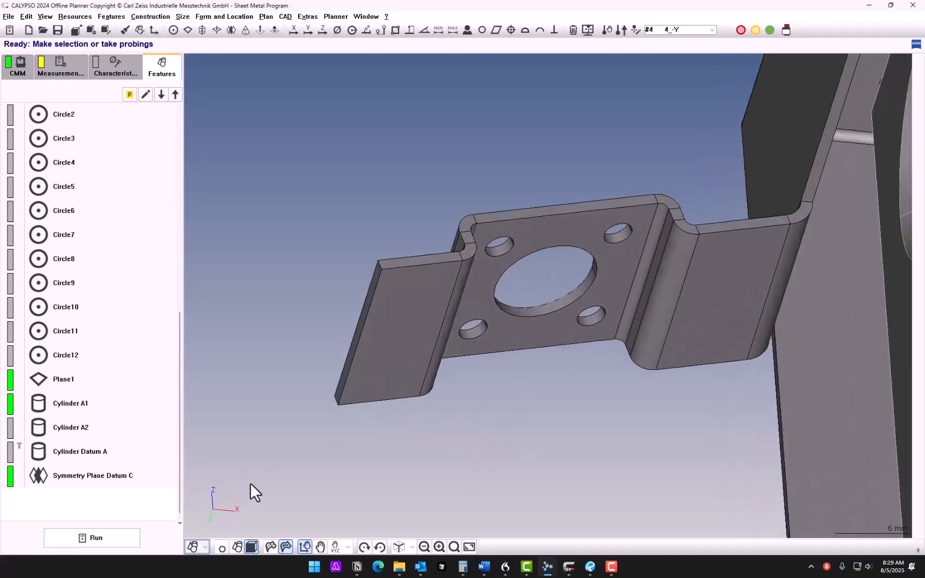
click(392, 330)
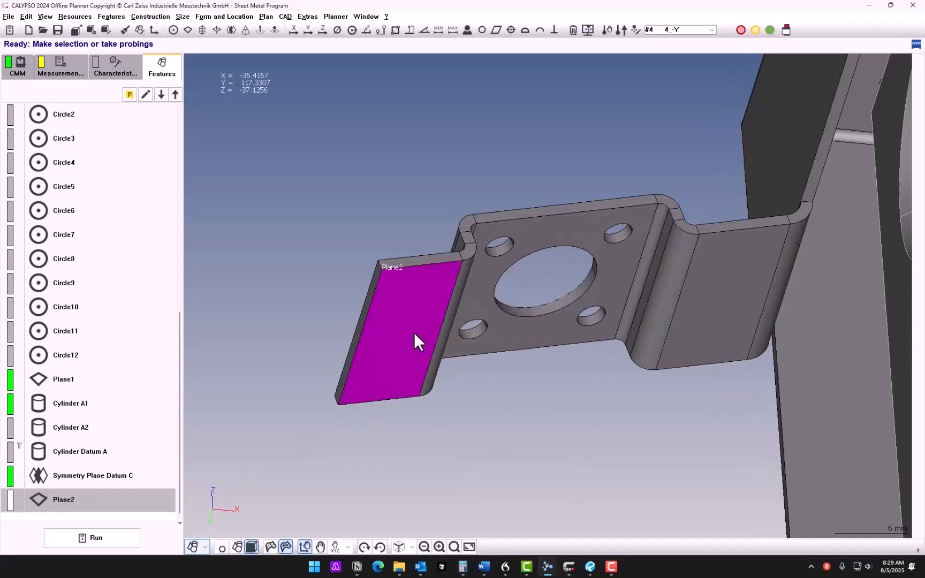
mouse_move(88, 510)
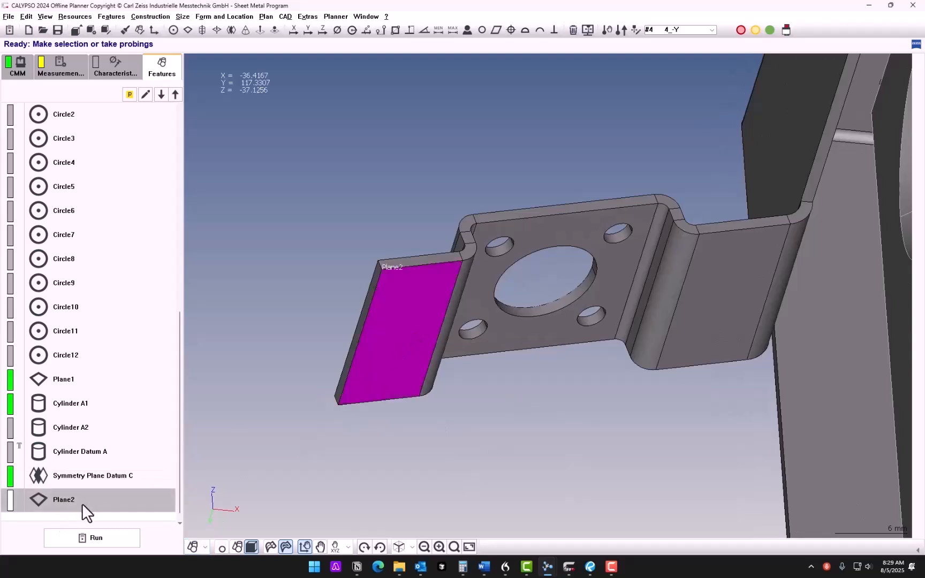
double_click(63, 499)
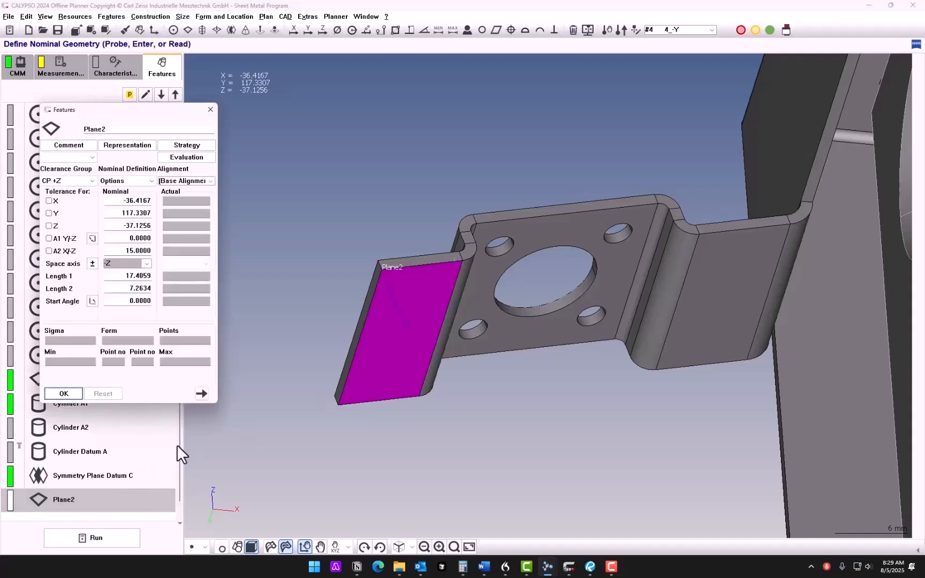
mouse_move(330, 229)
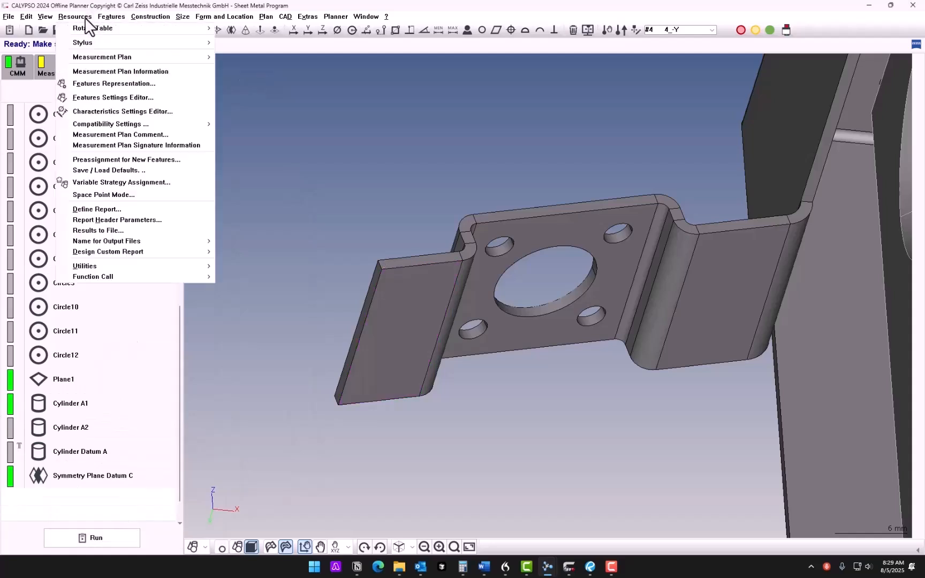
mouse_move(110, 170)
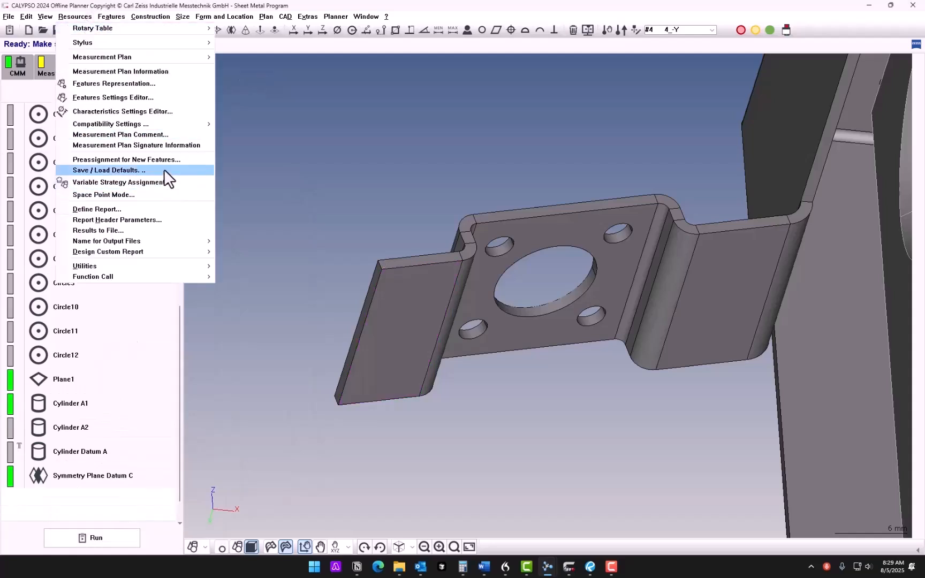
Enable the default plane strategy as a polyline, with edge distance 1.0000.
click(108, 170)
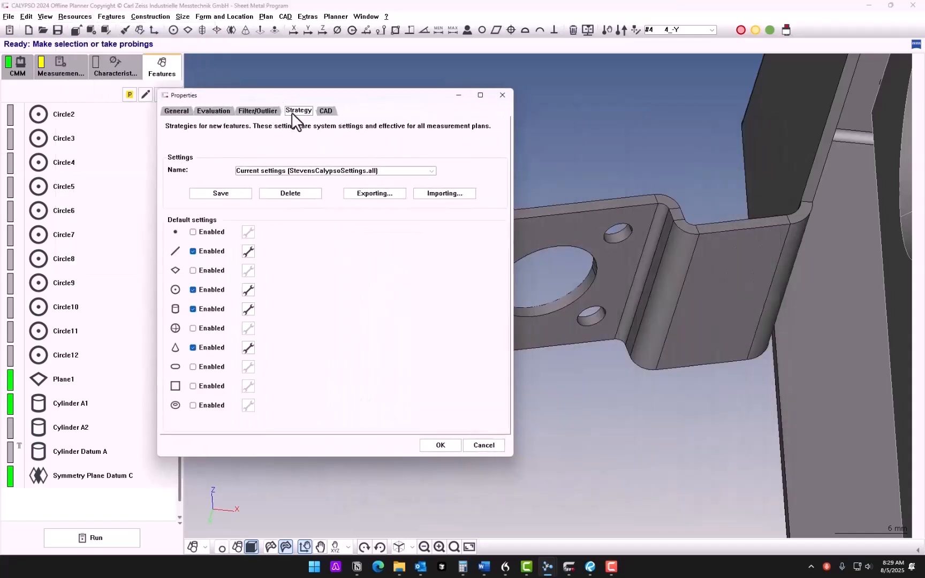
mouse_move(196, 279)
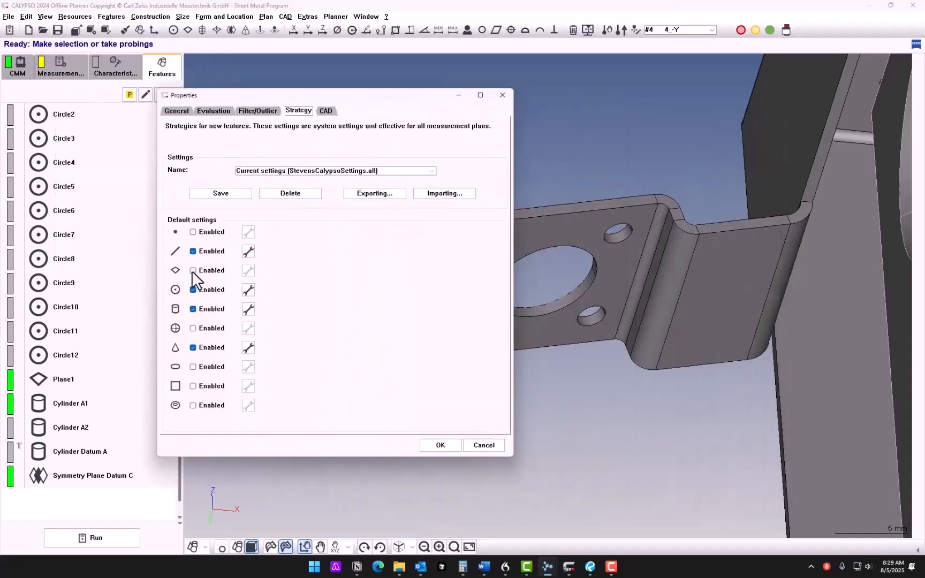
click(192, 270)
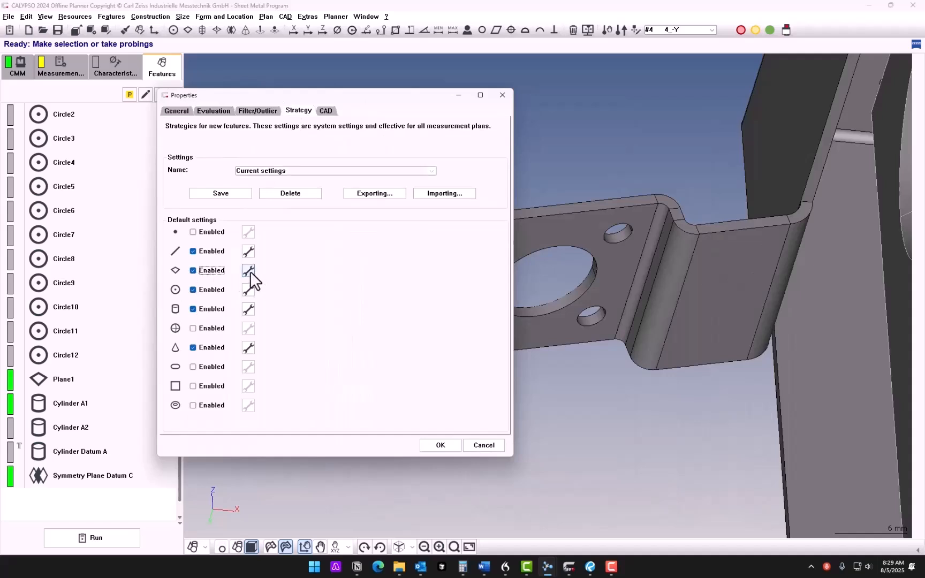
click(248, 270)
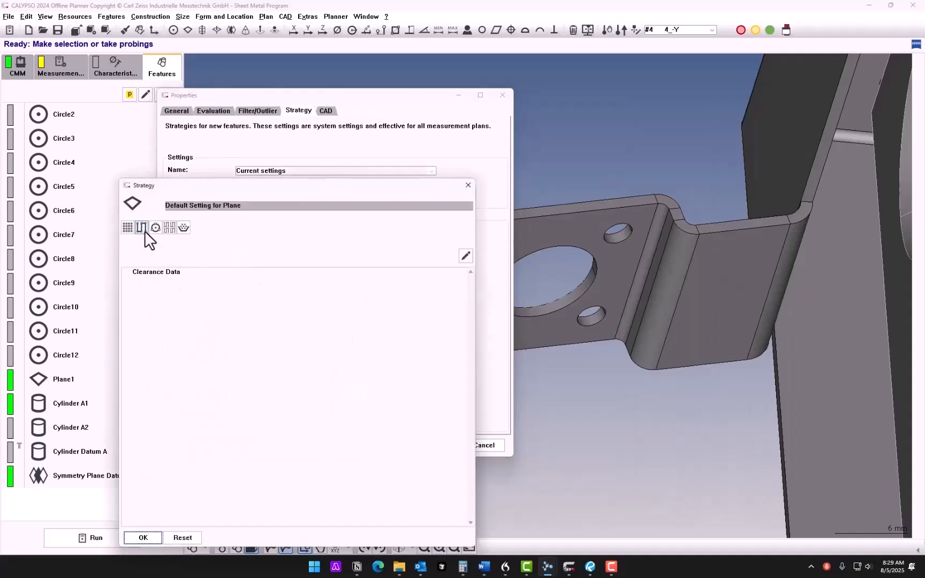
click(140, 227)
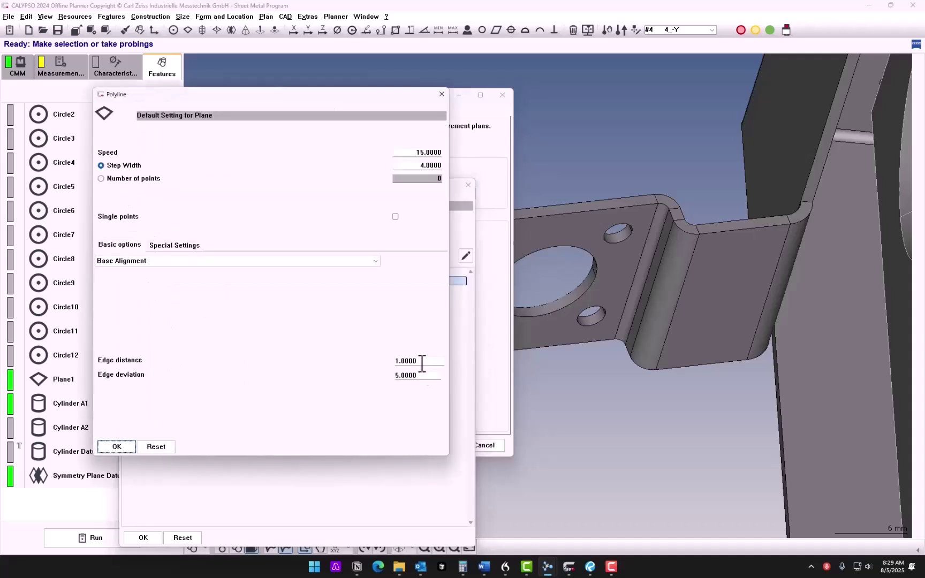
triple_click(417, 360)
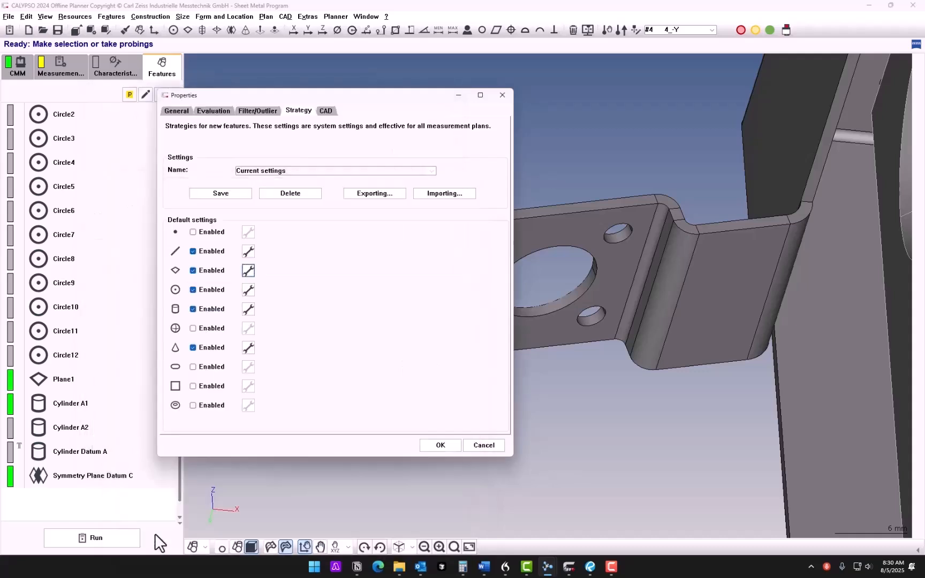
Confirm the strategy defaults, then create and review Plane2 (left tab) and Plane3 (right tab).
click(439, 445)
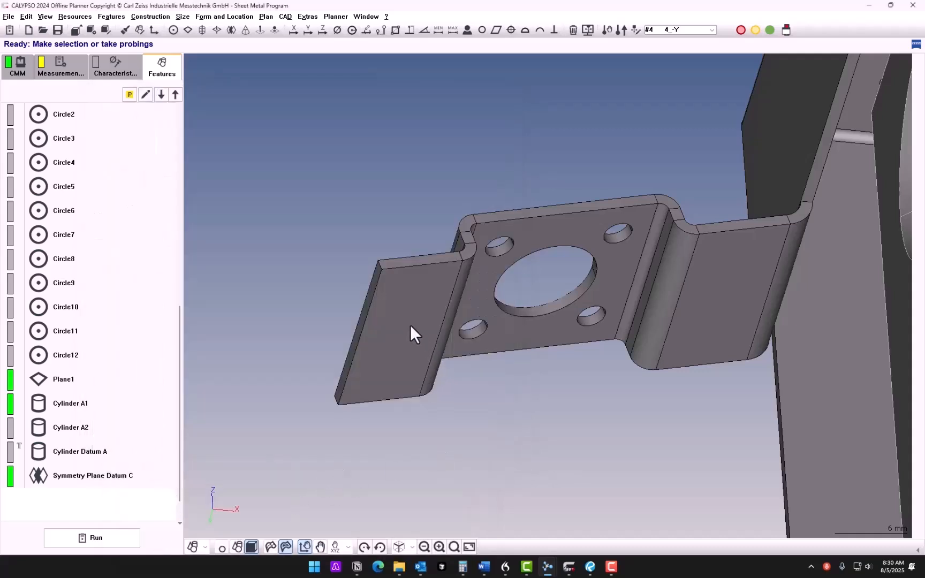
click(410, 331)
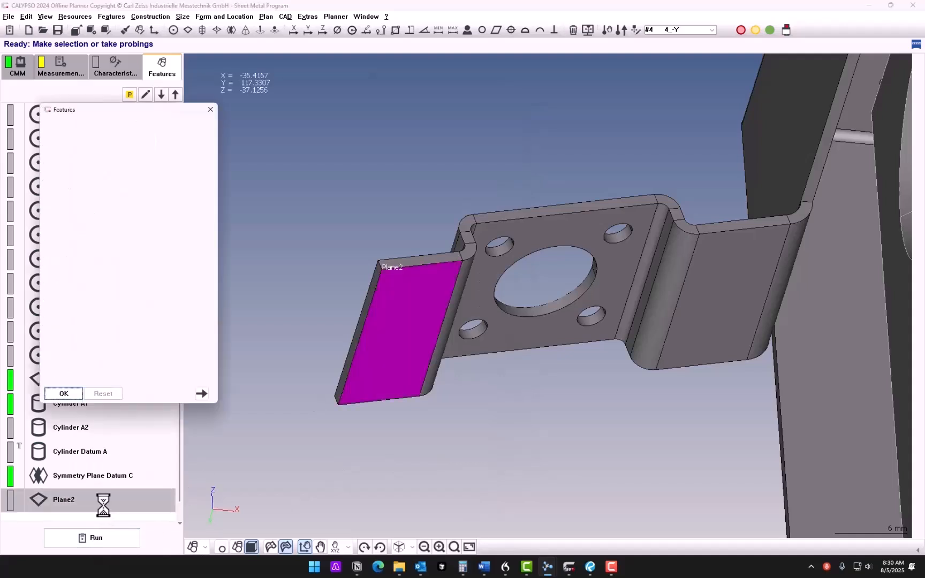
double_click(63, 499)
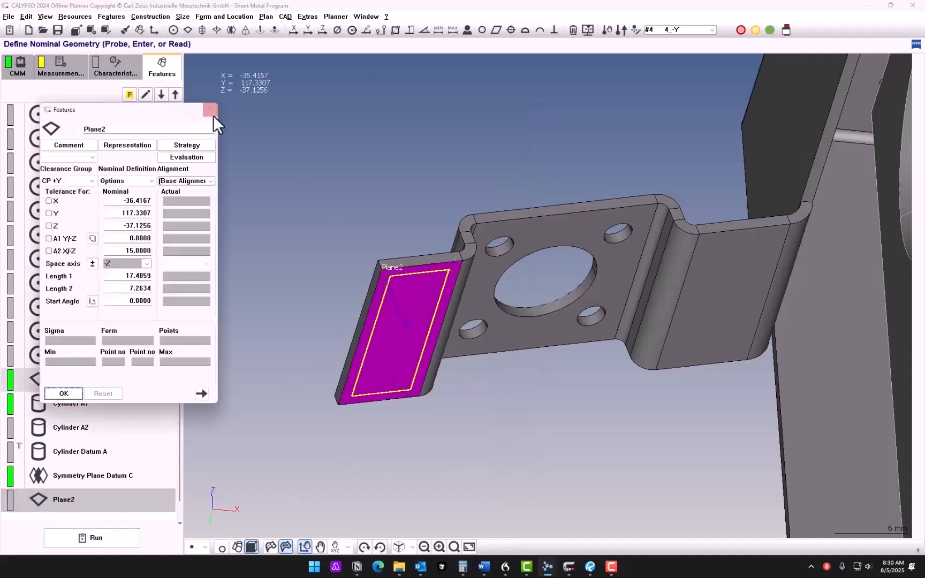
click(210, 110)
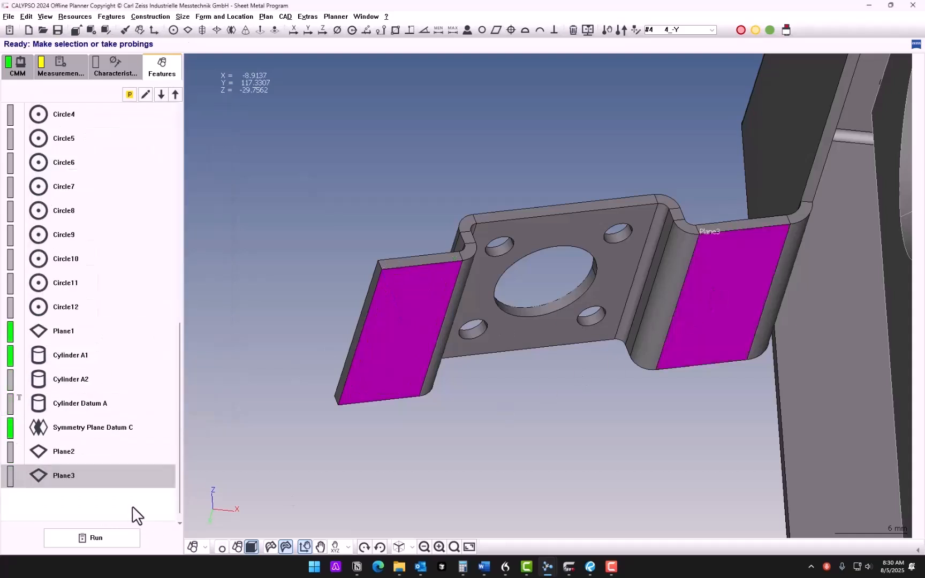
double_click(63, 475)
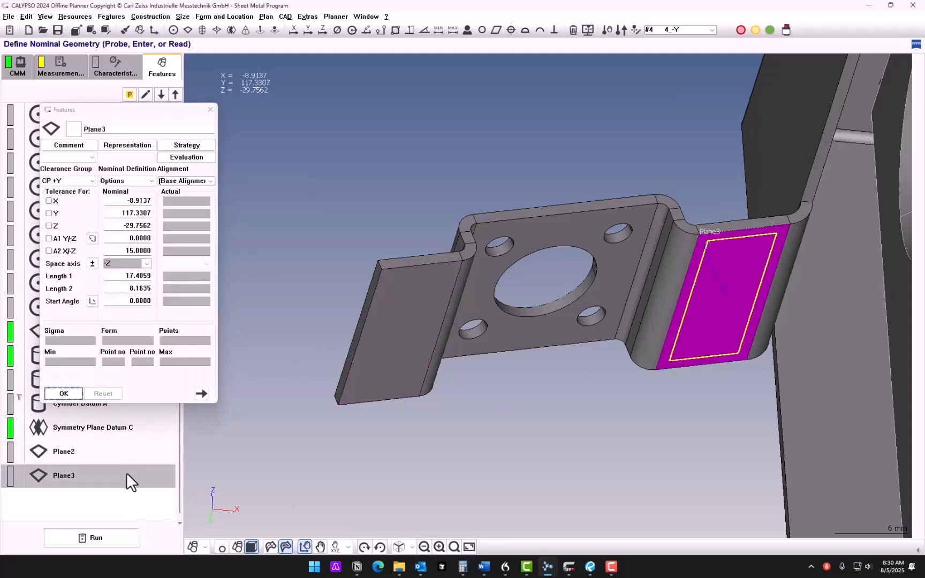
click(63, 394)
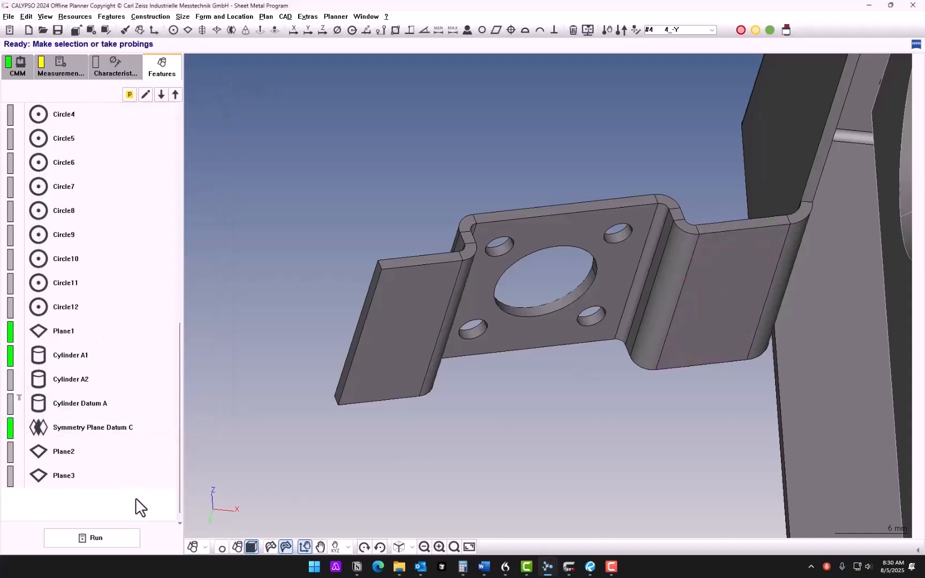
mouse_move(187, 30)
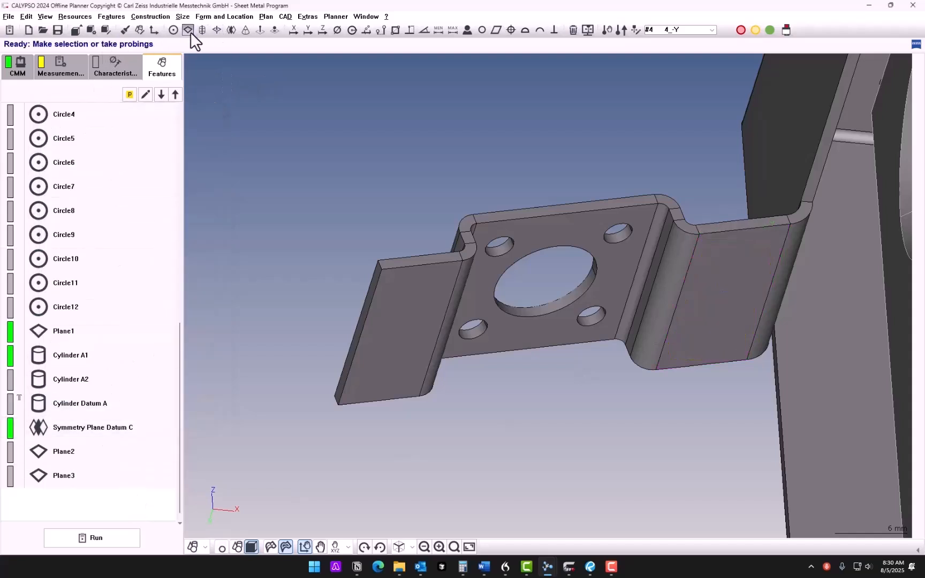
Create a plane recalling feature points of Plane2 and Plane3, named Plane Datum F.
click(187, 30)
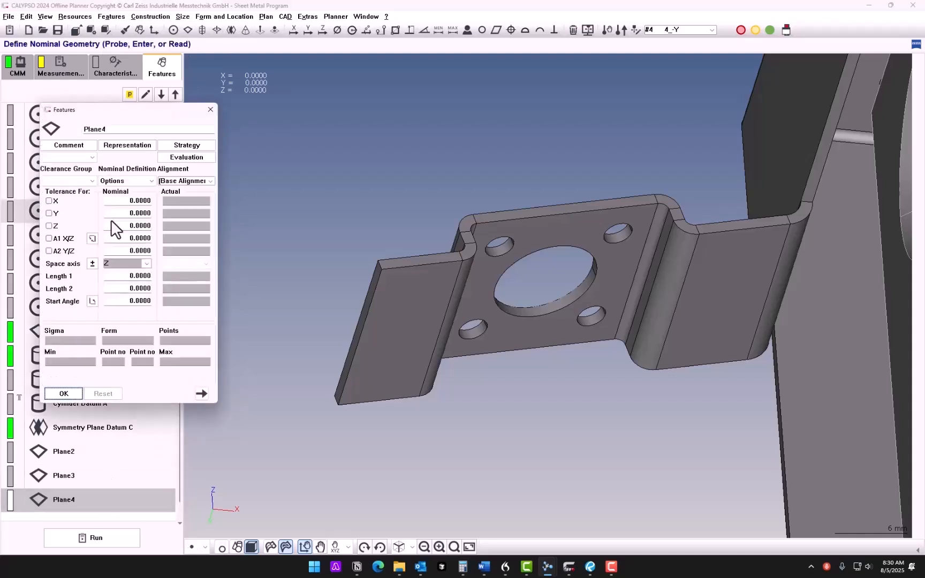
click(150, 181)
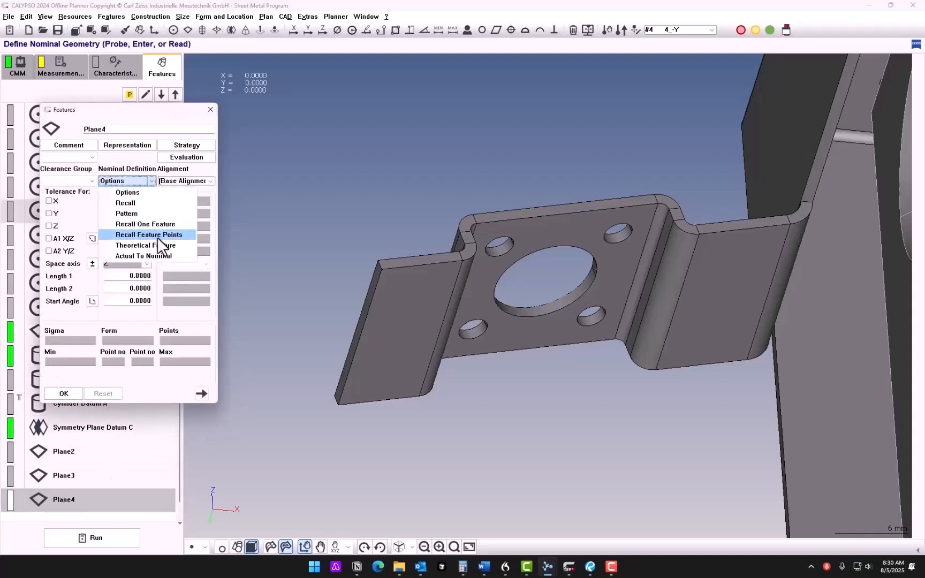
click(149, 235)
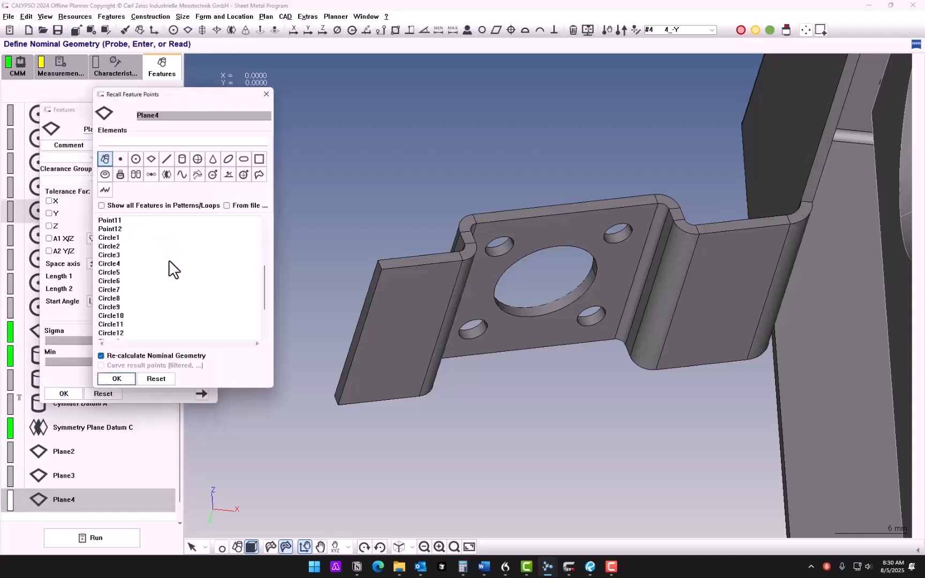
click(109, 324)
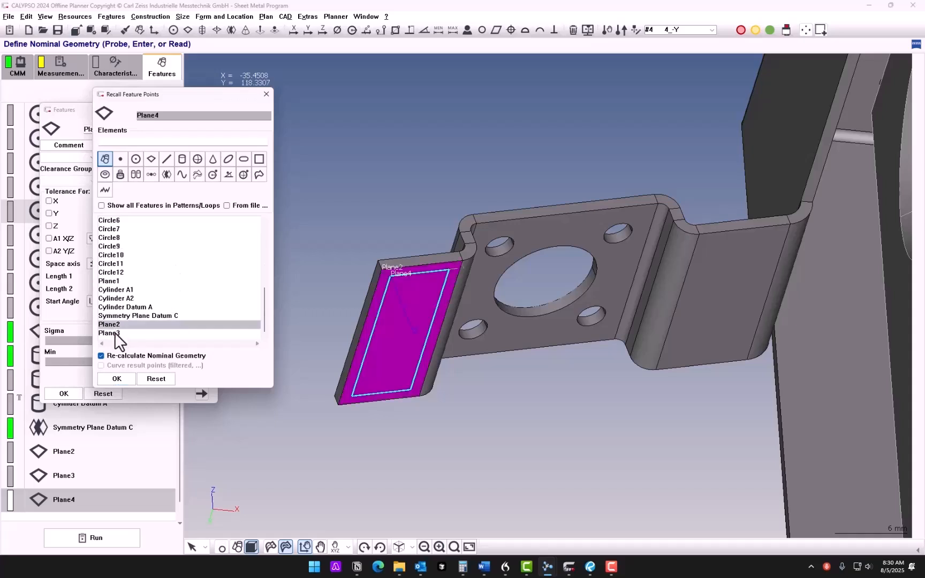
click(116, 378)
text( Datum F)
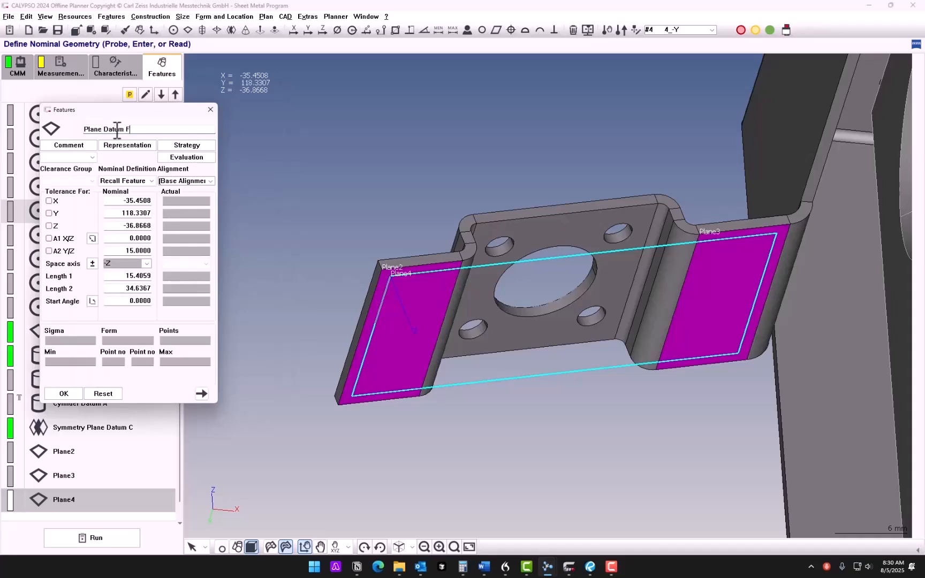
click(63, 393)
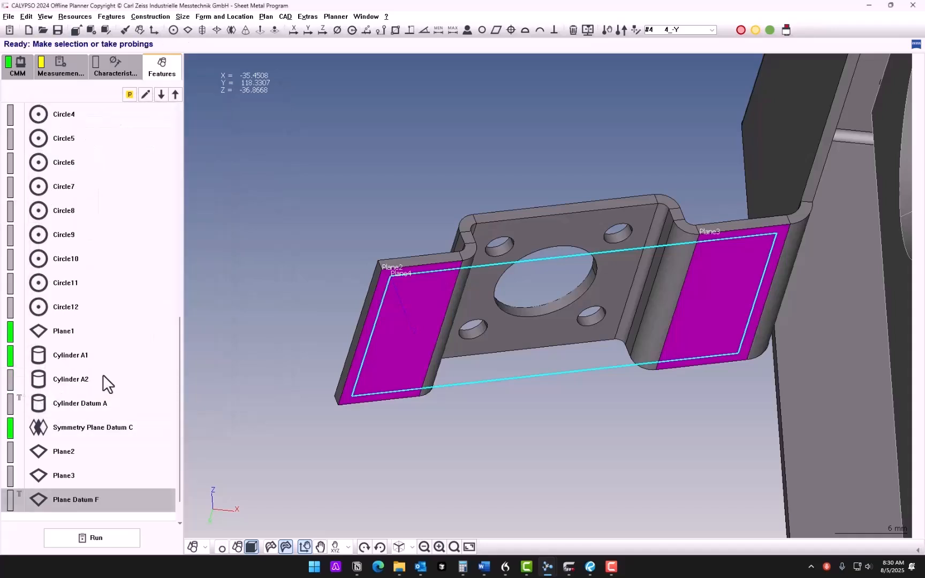
mouse_move(262, 24)
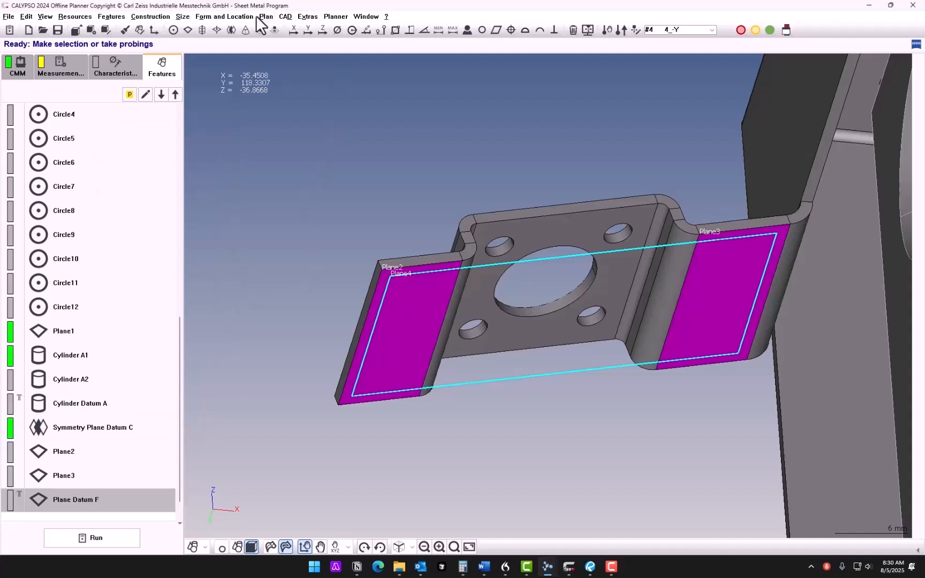
Add Profile1 evaluating Plane Datum F with its datum reference frame set to Base Alignment.
click(230, 16)
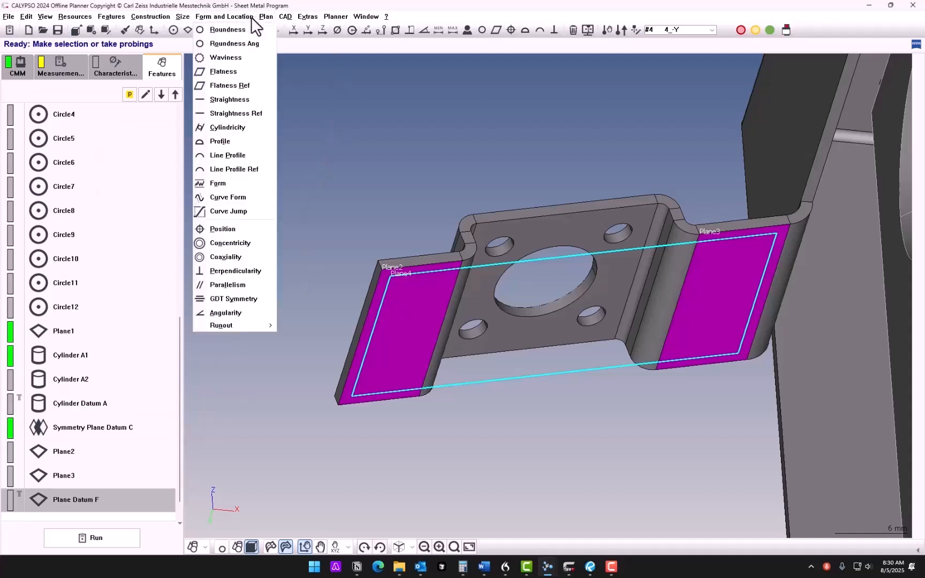
mouse_move(227, 155)
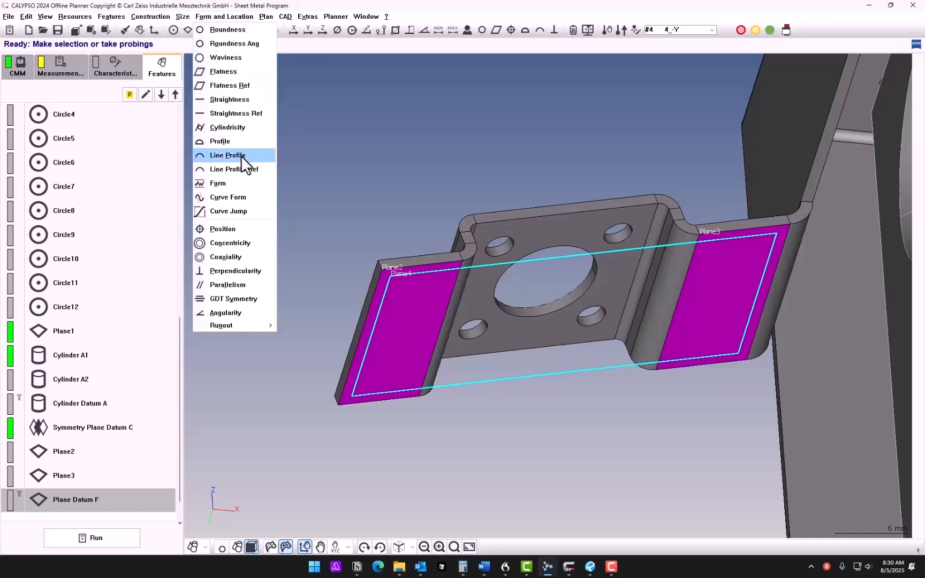
click(220, 140)
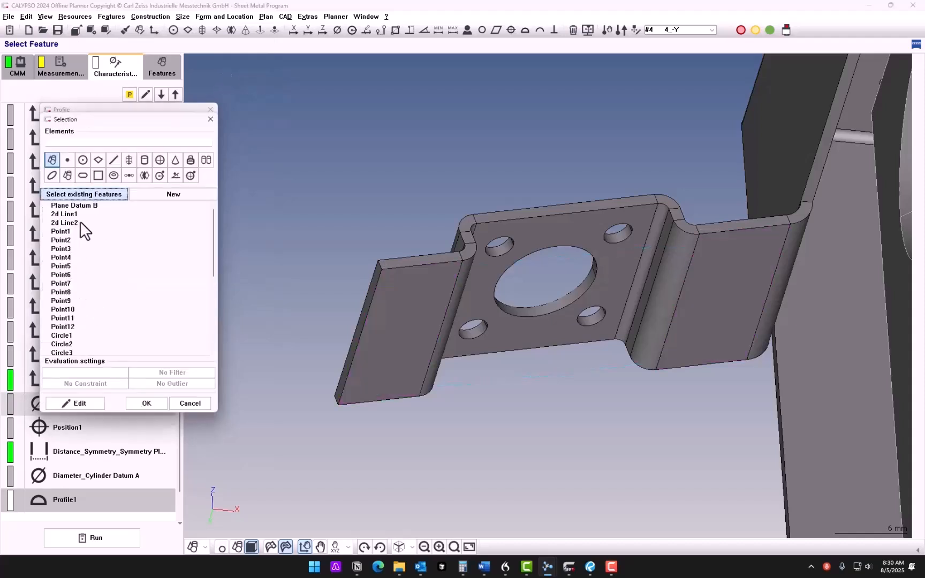
click(145, 403)
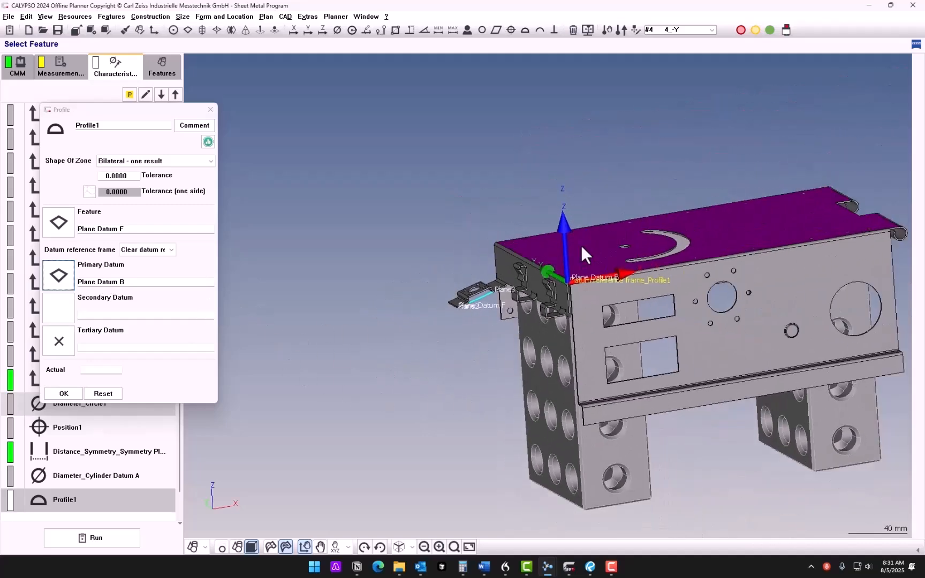
mouse_move(830, 232)
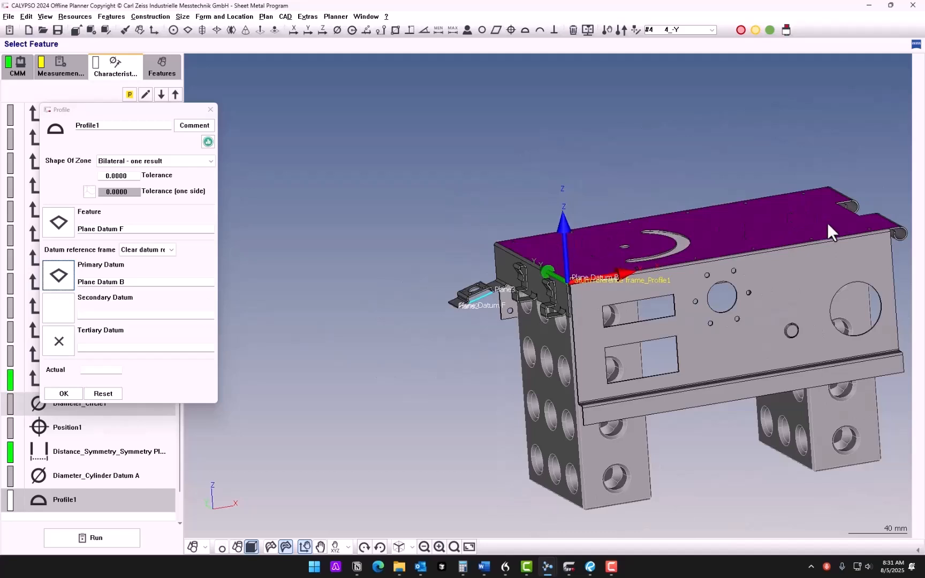
mouse_move(146, 273)
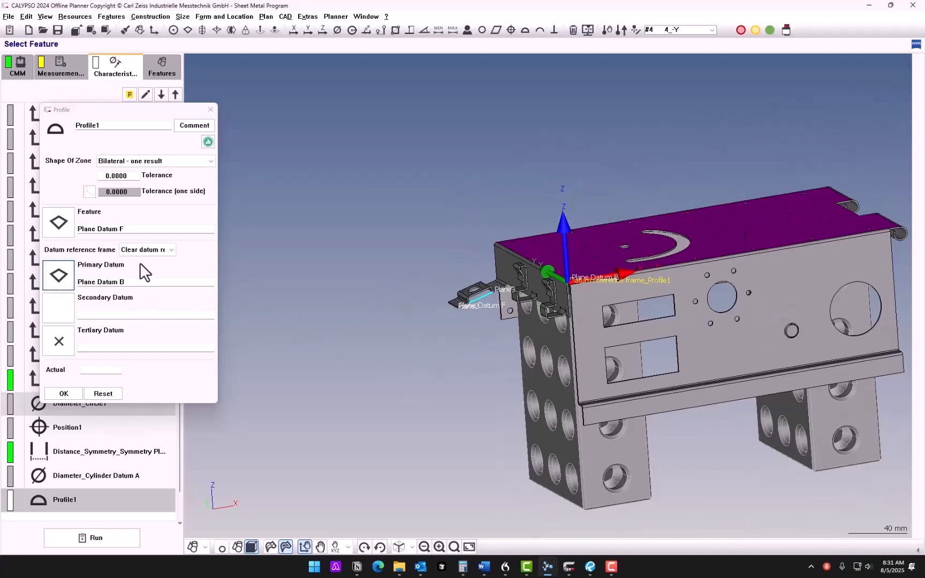
click(146, 249)
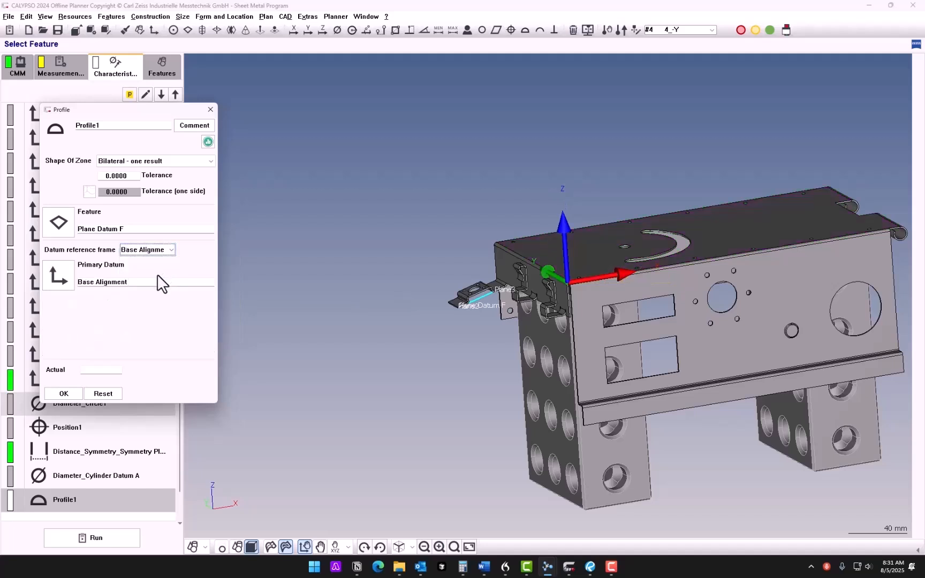
mouse_move(221, 356)
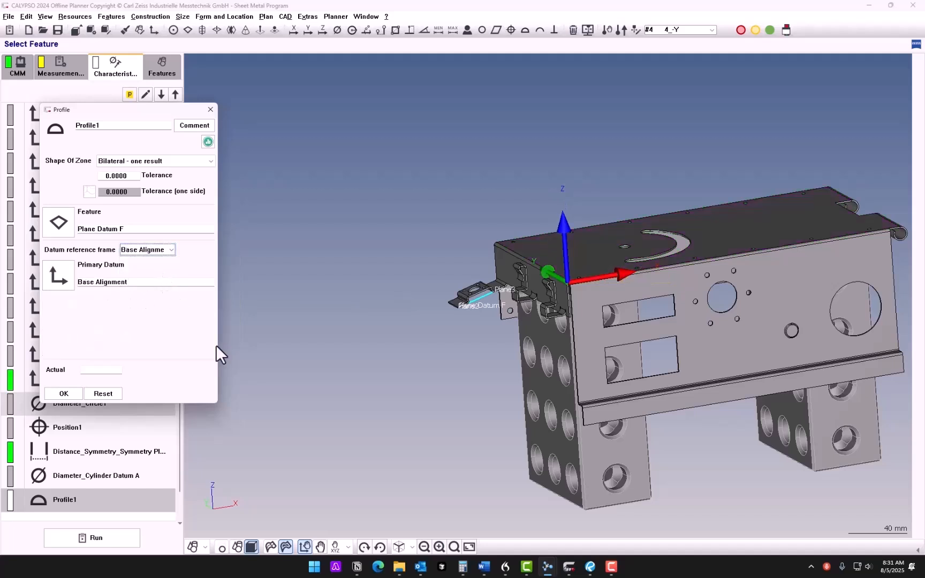